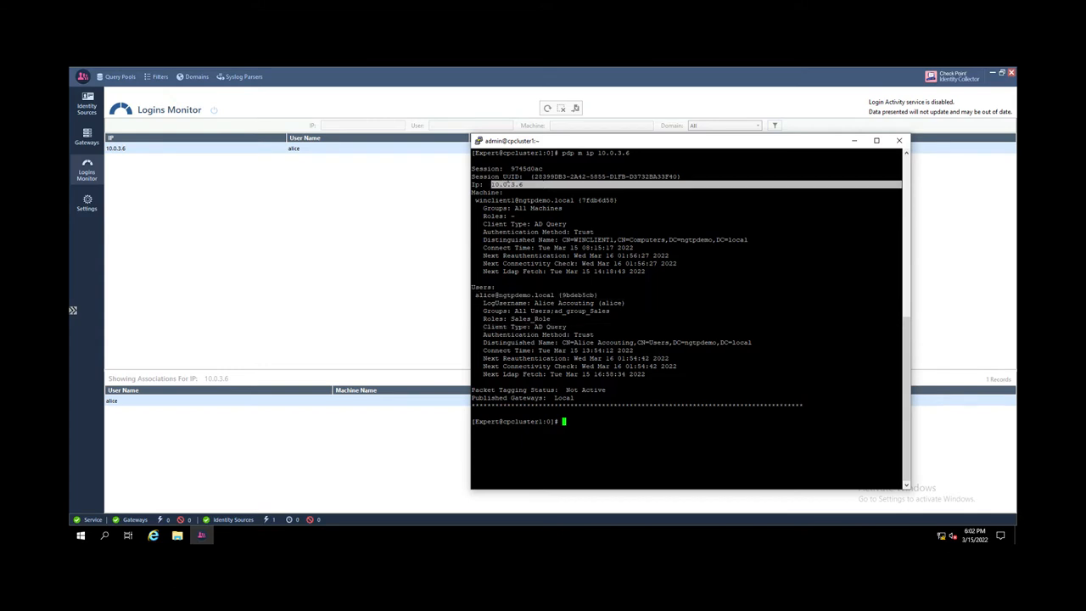
pyautogui.moveTo(297, 153)
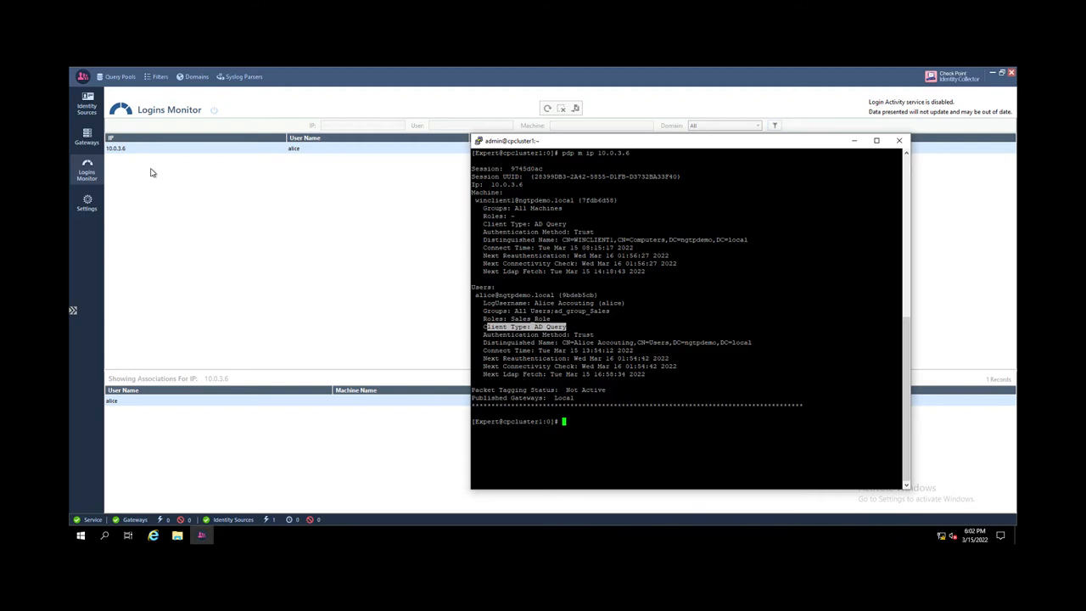
pyautogui.moveTo(168, 163)
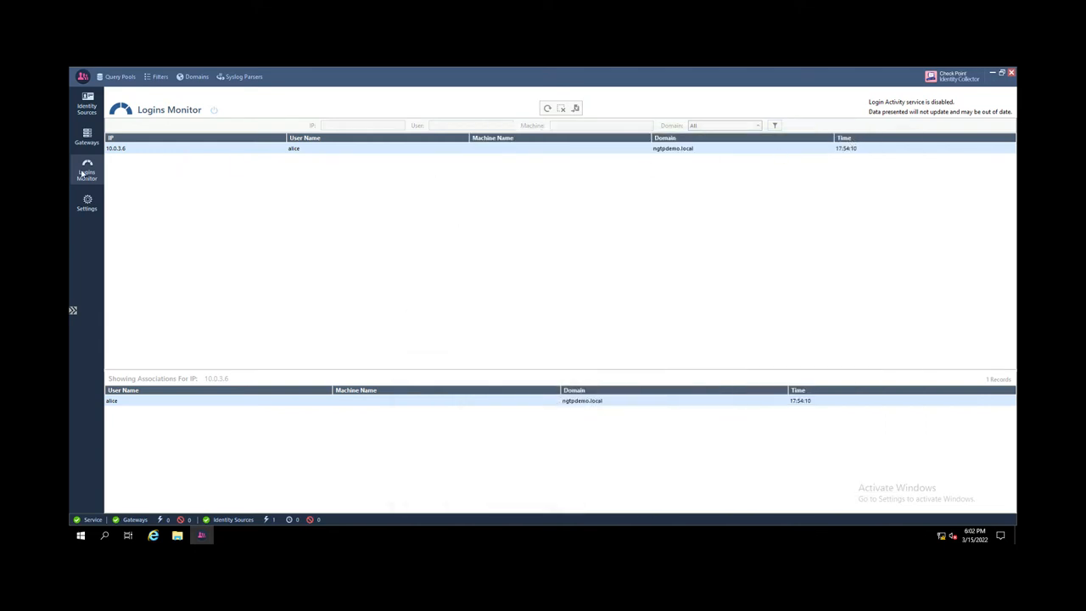
# Create a new host object named idcserver with its IPv4 address in Object Explorer.
pyautogui.click(87, 136)
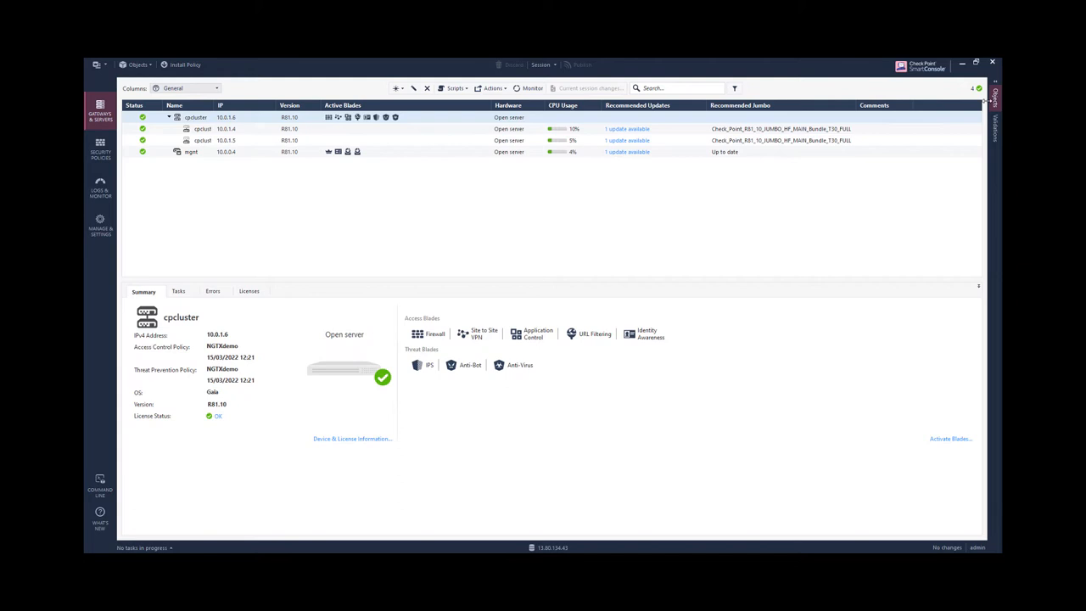
pyautogui.click(997, 93)
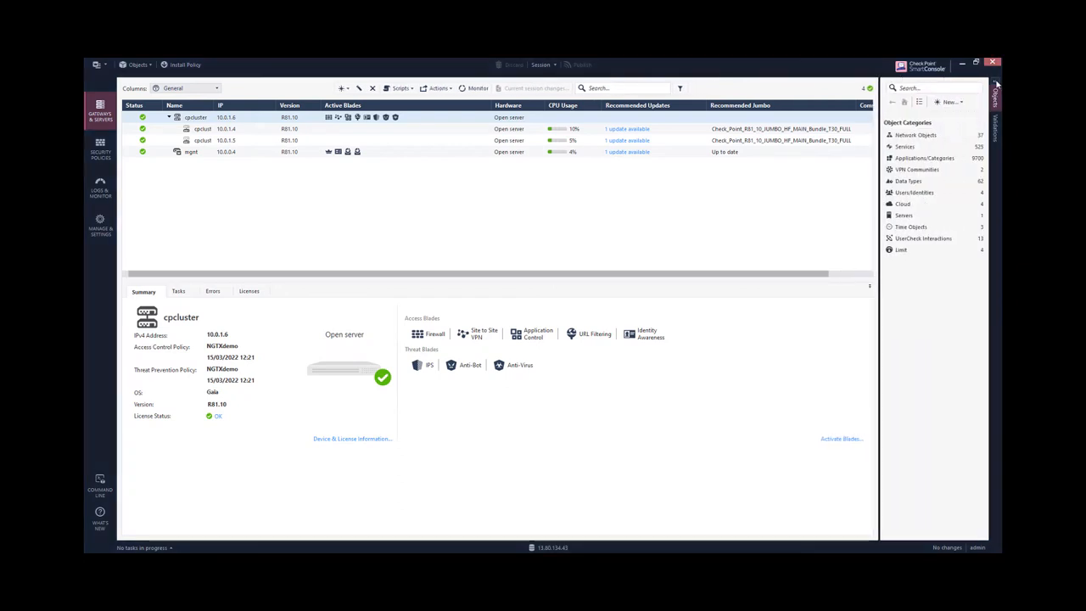
pyautogui.click(950, 102)
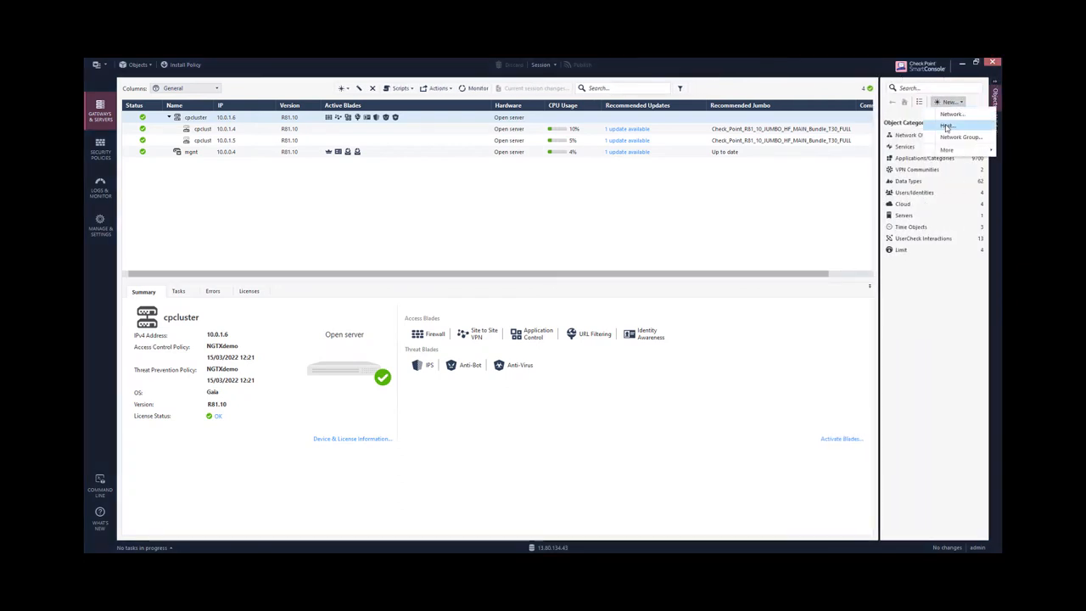
pyautogui.click(950, 126)
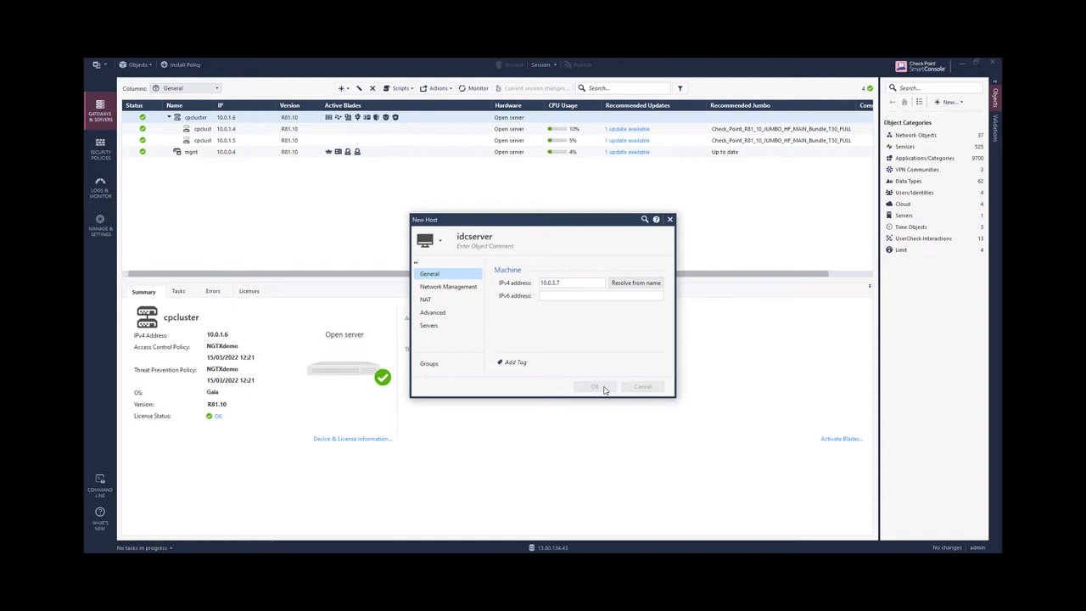
pyautogui.click(594, 387)
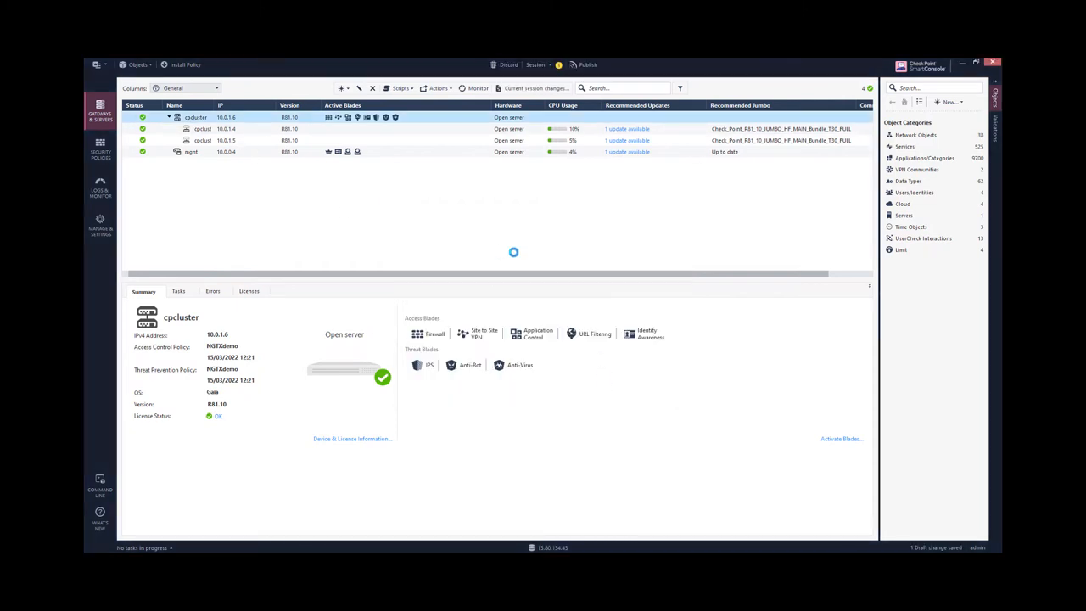
# In cpcluster's Identity Awareness, enable Identity Collector with client access through all interfaces.
pyautogui.doubleClick(197, 117)
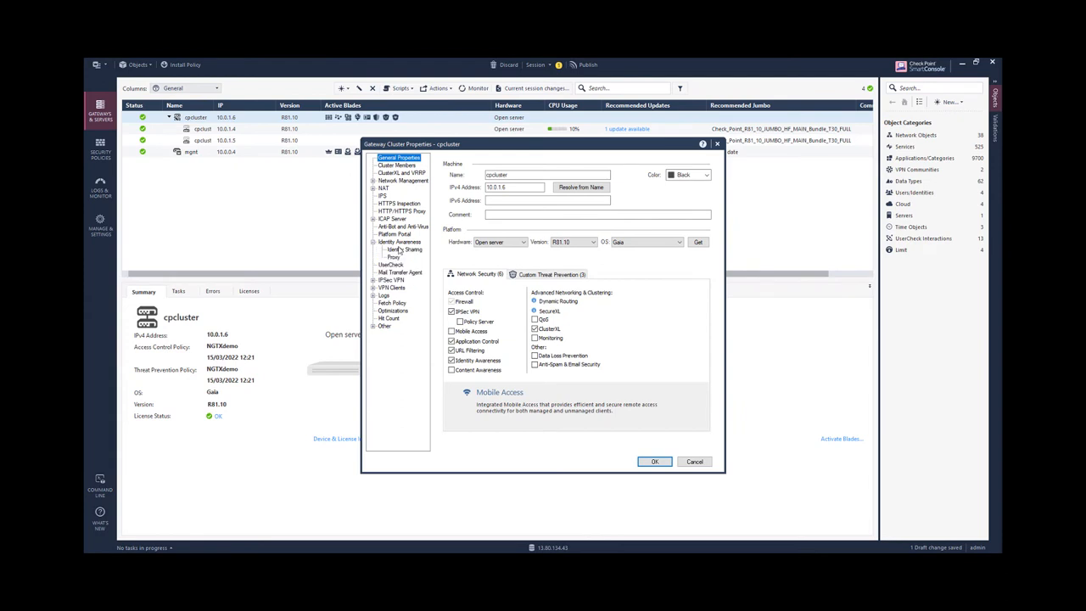
pyautogui.click(399, 241)
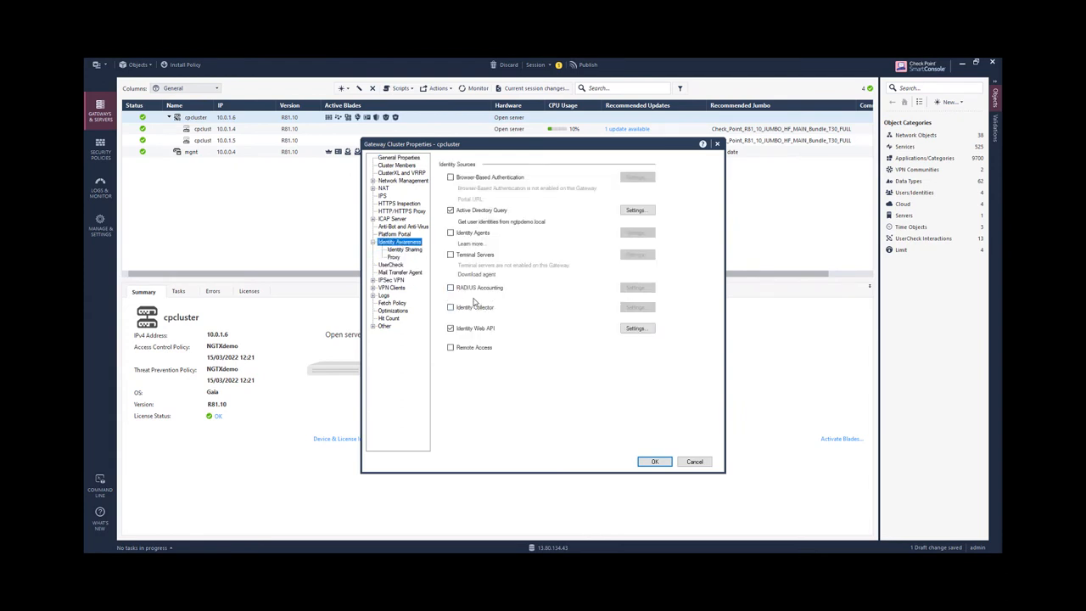
pyautogui.click(451, 308)
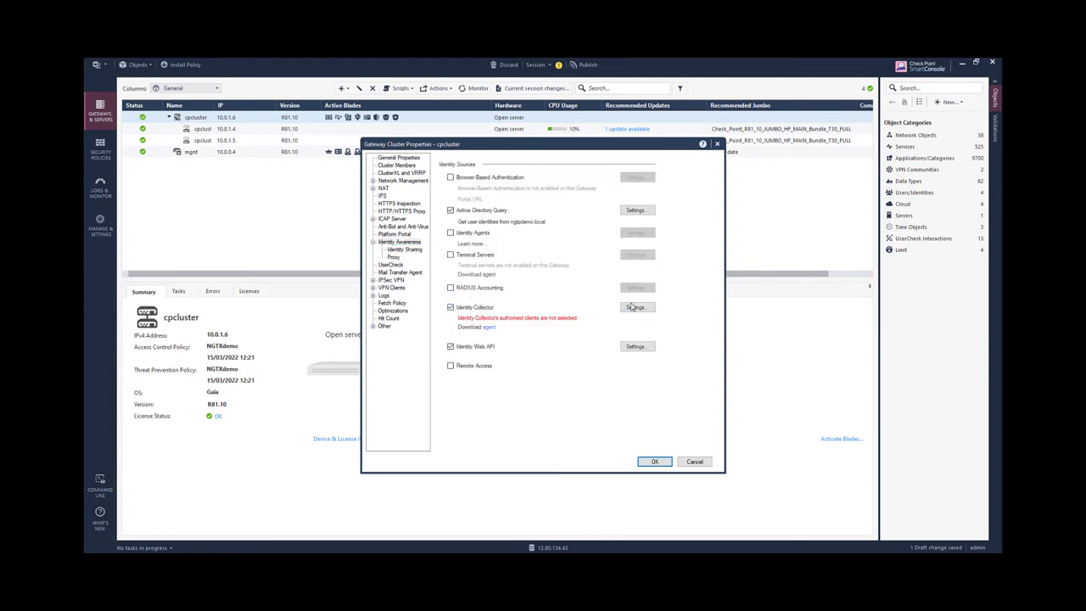
pyautogui.click(636, 305)
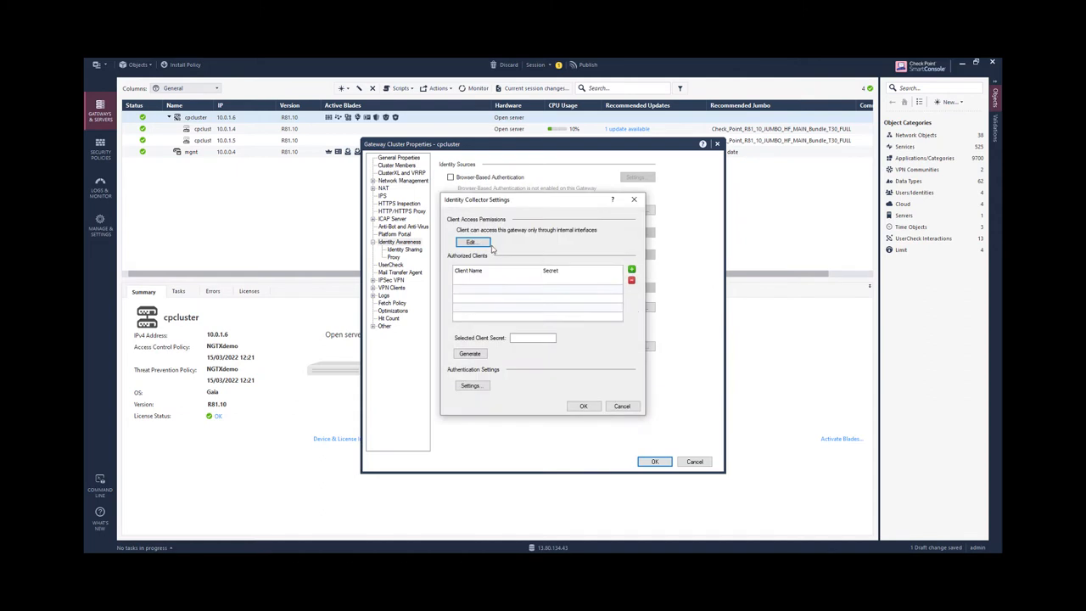
pyautogui.click(472, 242)
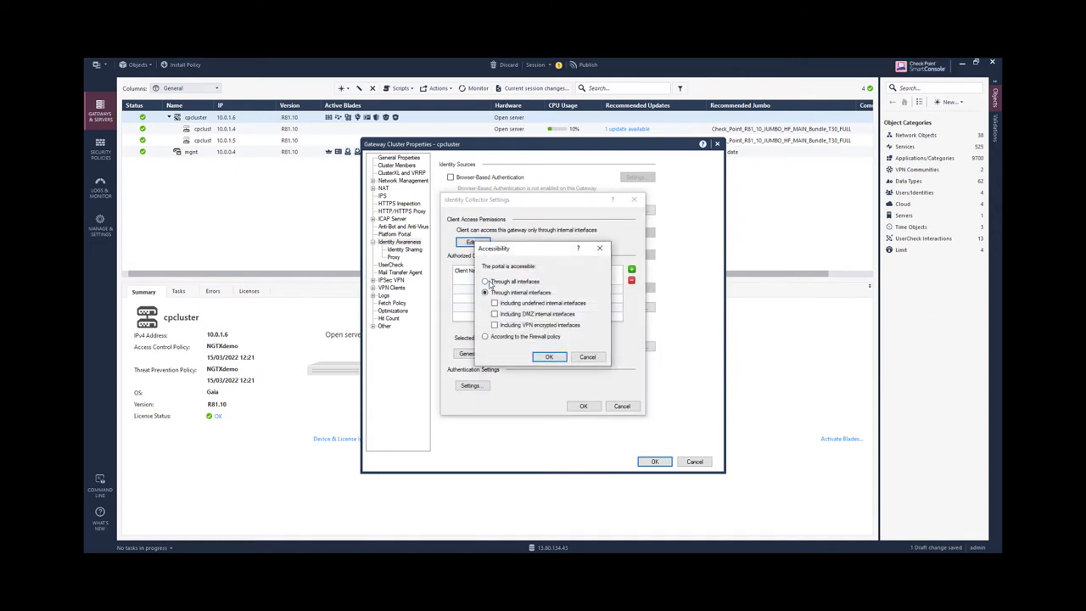
pyautogui.click(486, 282)
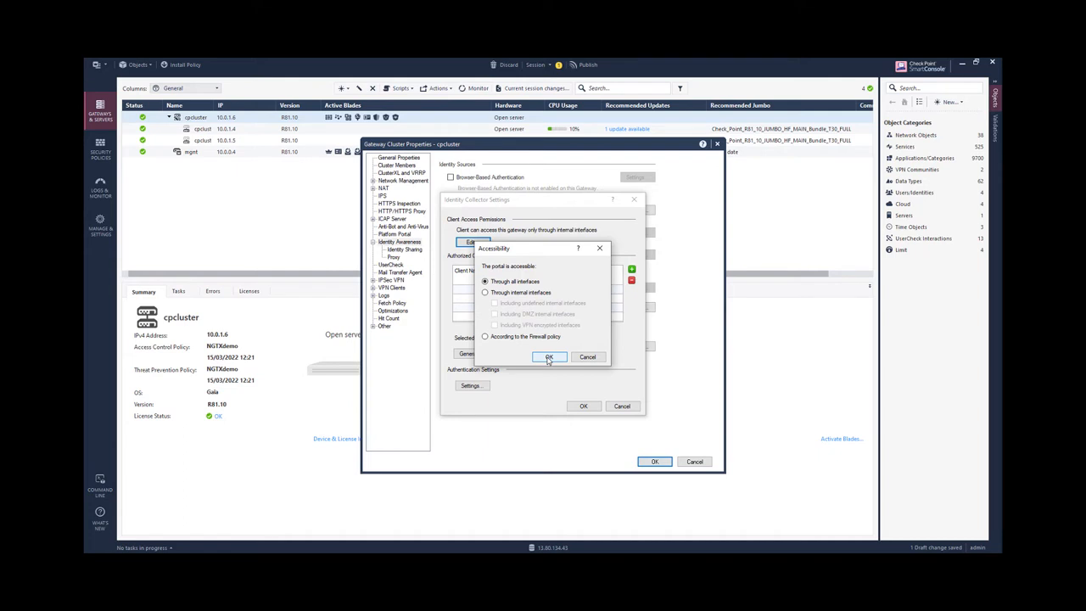
pyautogui.moveTo(548, 360)
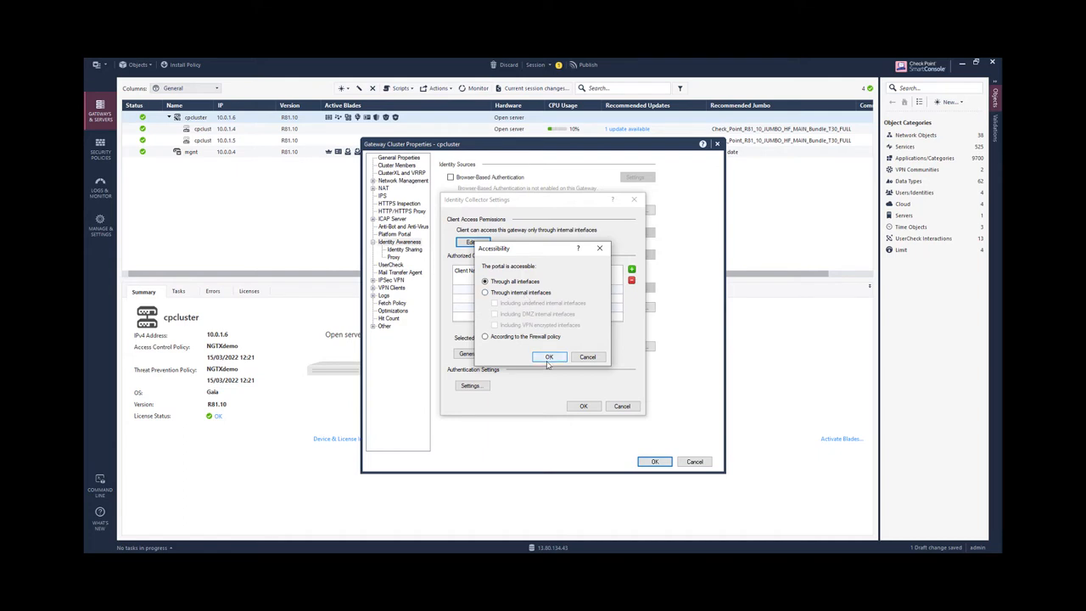
pyautogui.click(548, 356)
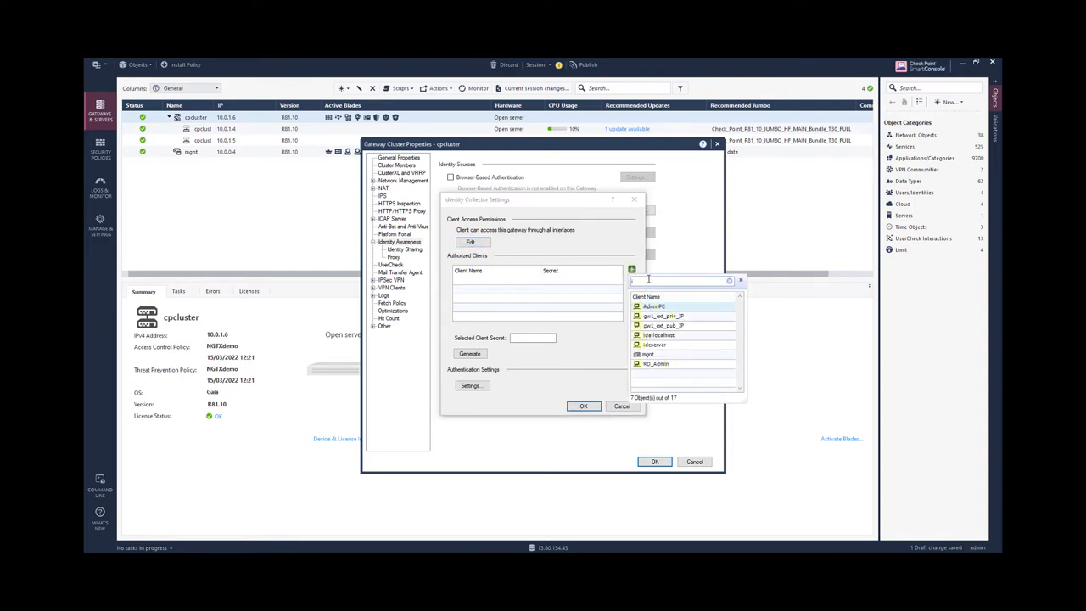
# Authorize idcserver as an Identity Collector client with a generated client secret.
pyautogui.click(654, 344)
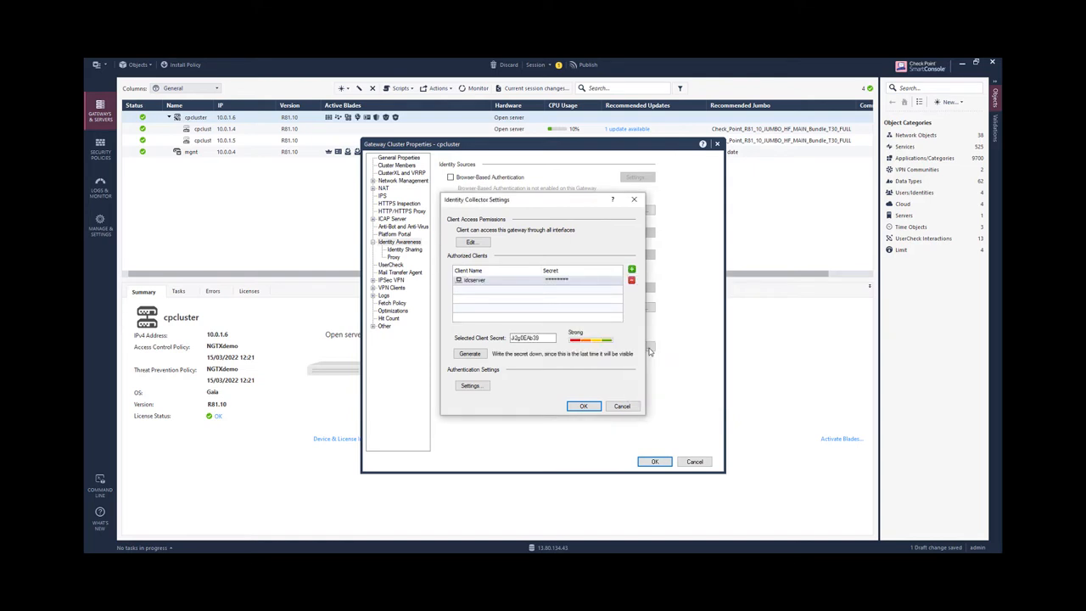
pyautogui.click(533, 337)
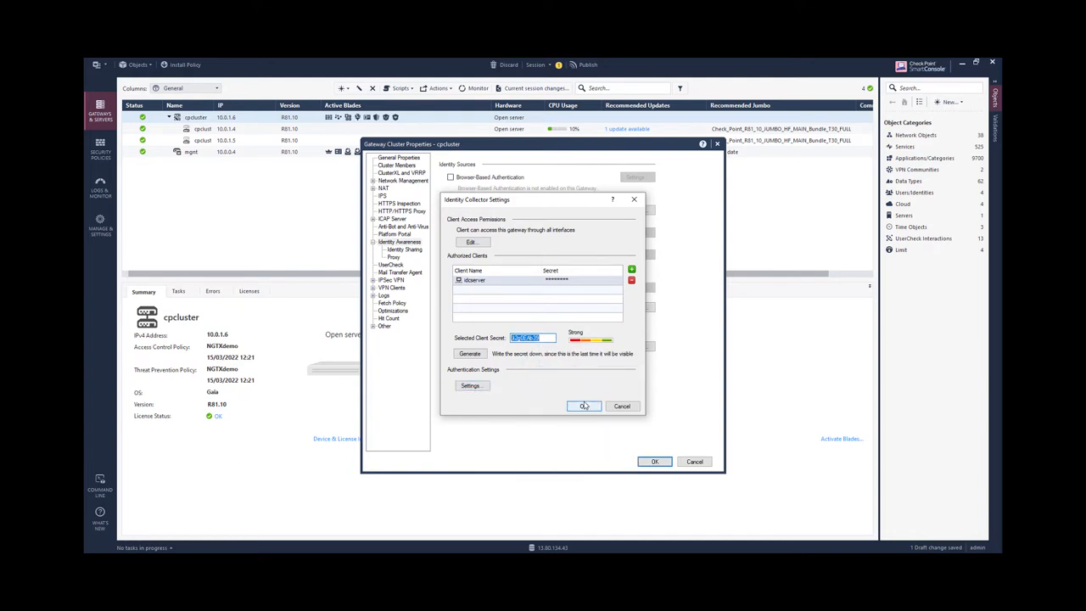
pyautogui.click(584, 405)
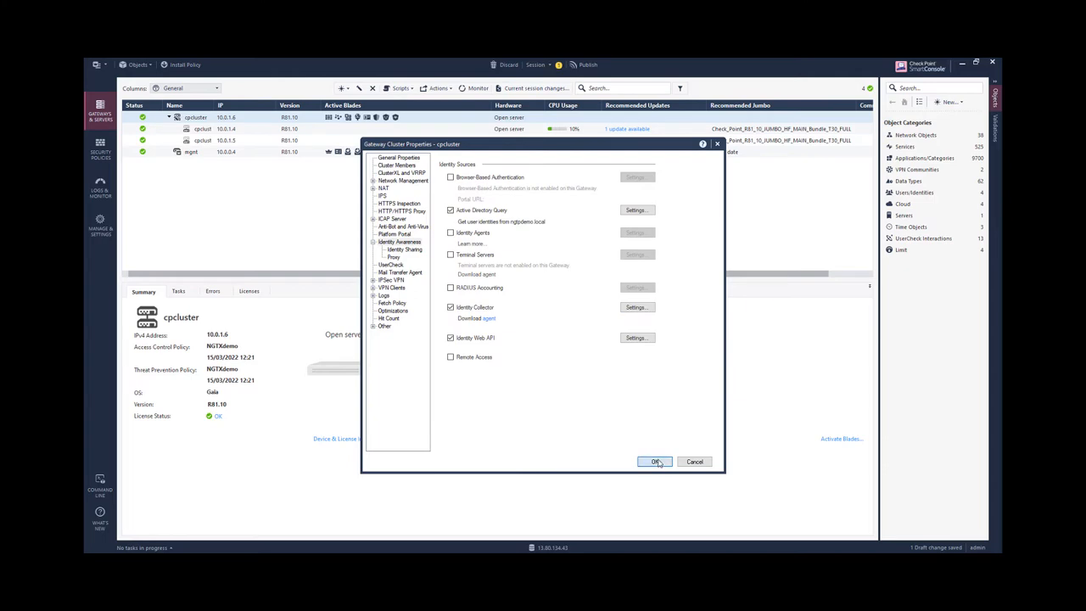
# Close cpcluster properties keeping changes and show Identity Collector's empty Gateways page.
pyautogui.click(655, 462)
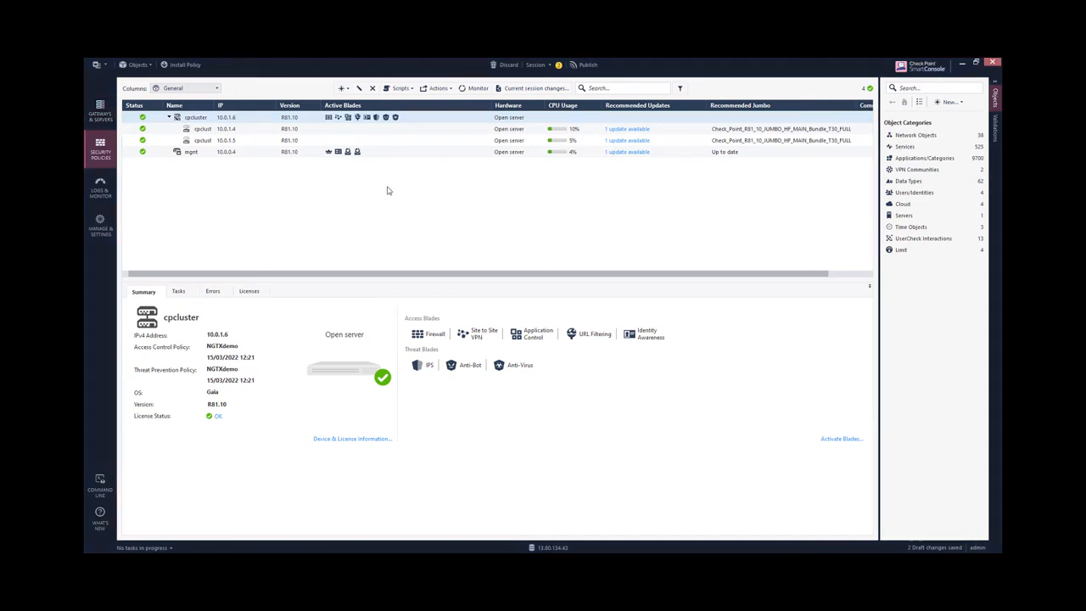
pyautogui.click(100, 149)
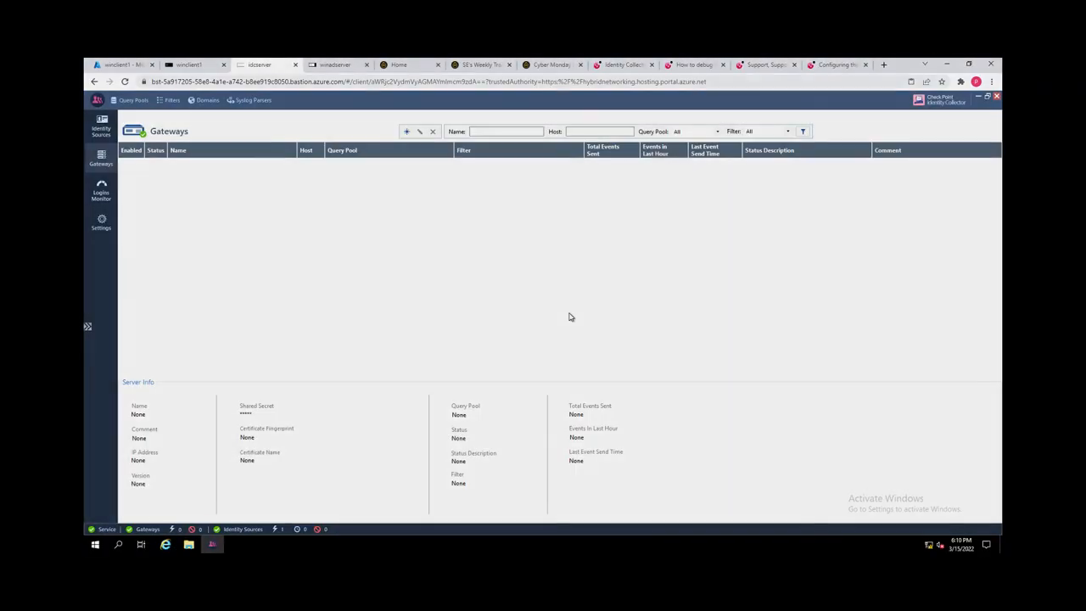
pyautogui.moveTo(407, 132)
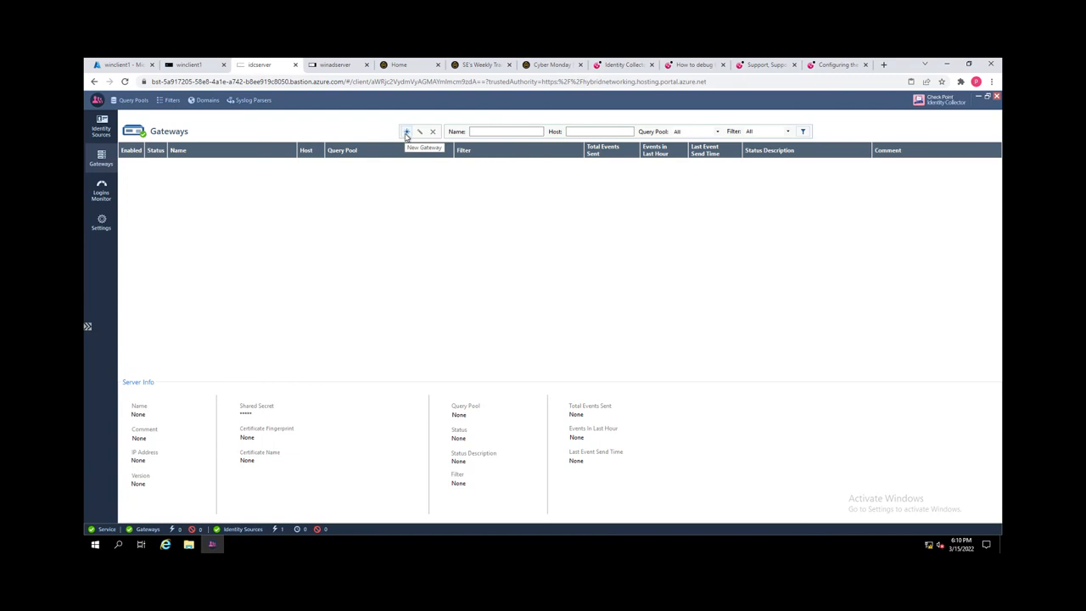
pyautogui.click(408, 132)
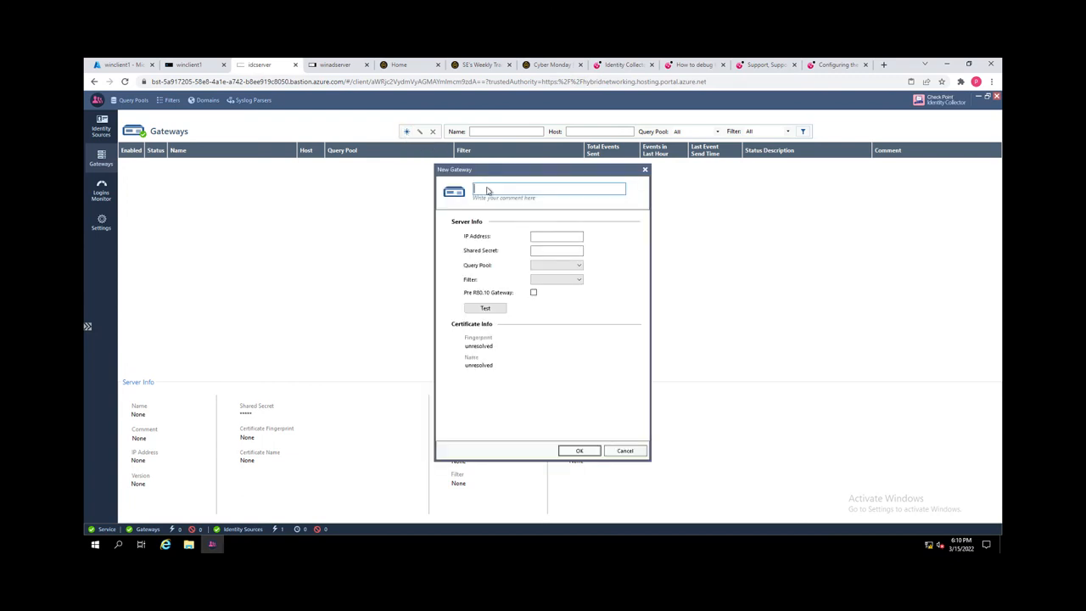
pyautogui.write('cluster1')
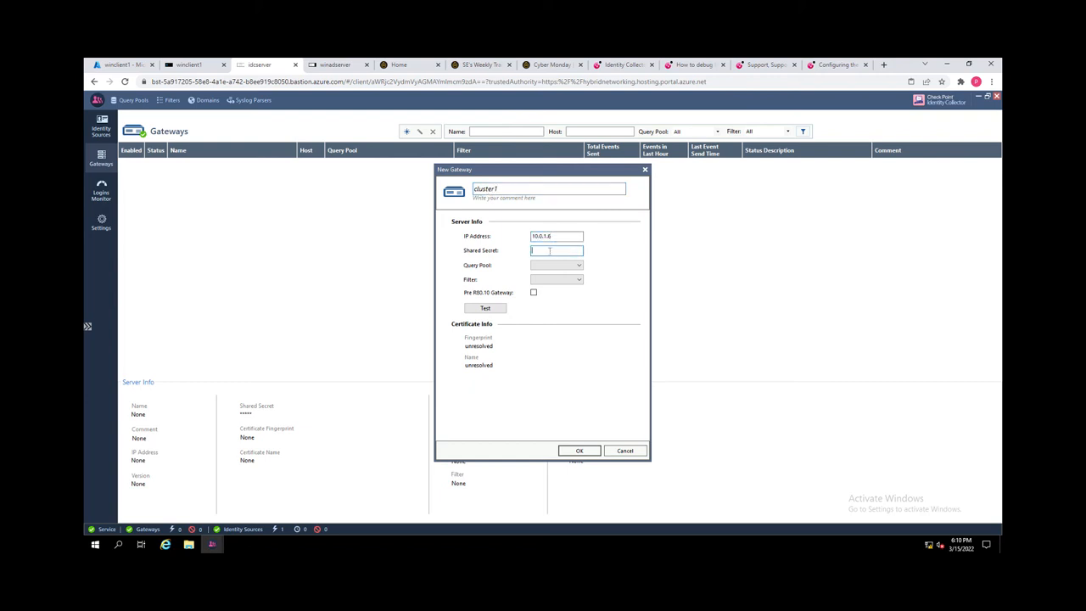
pyautogui.write('password')
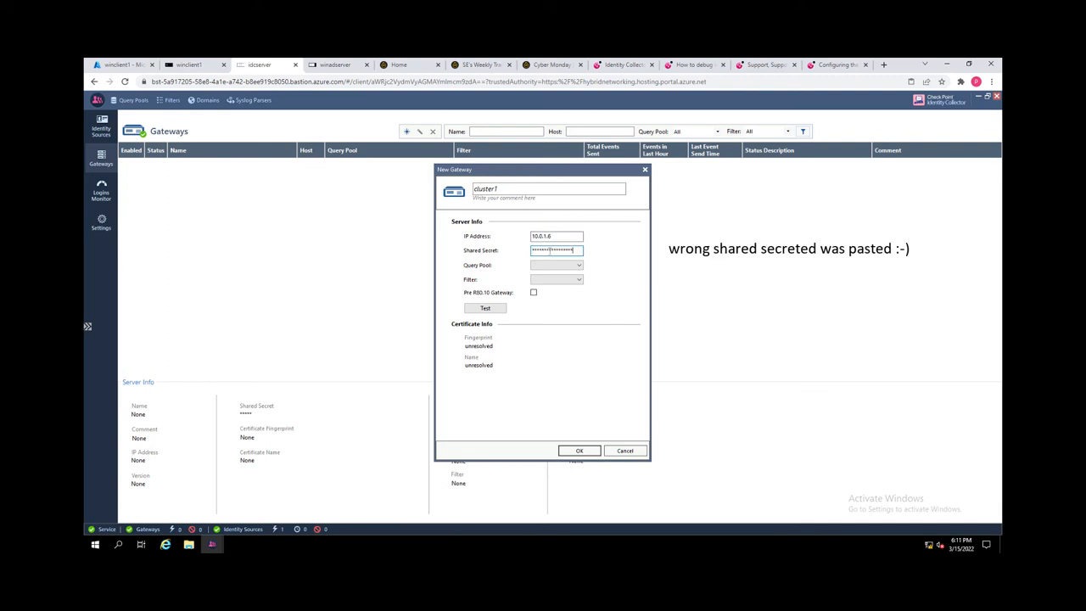
pyautogui.click(581, 265)
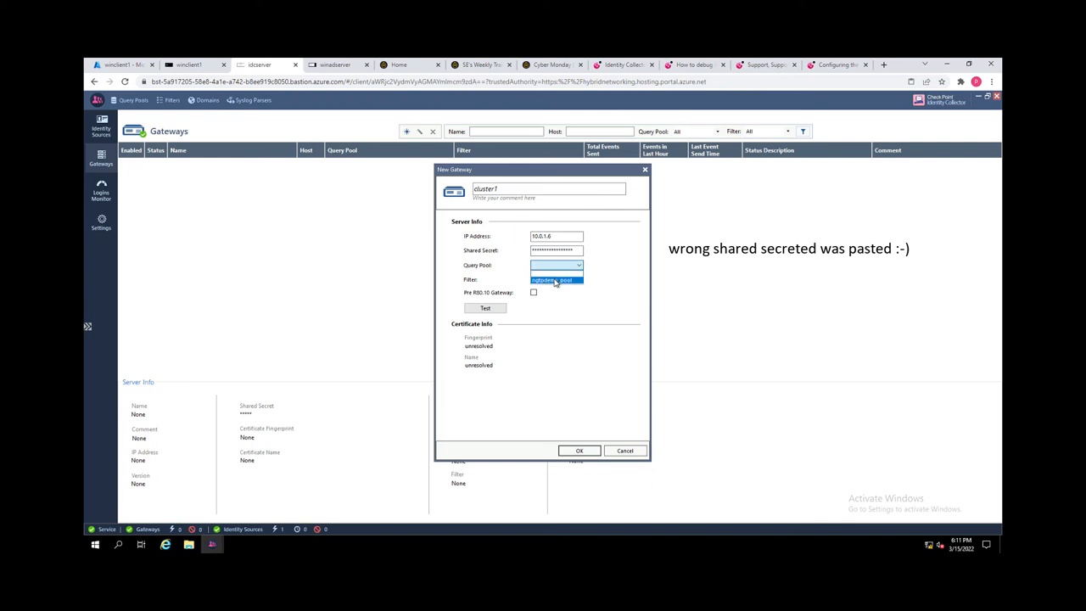
pyautogui.click(551, 280)
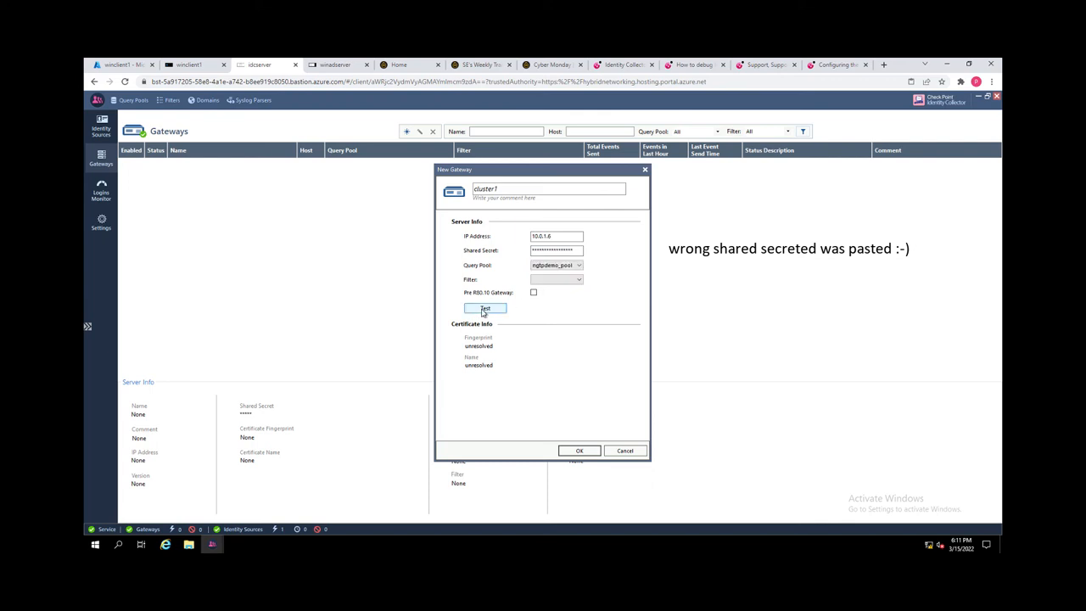
# Test the connection to the gateway and trust its fetched certificate.
pyautogui.click(485, 307)
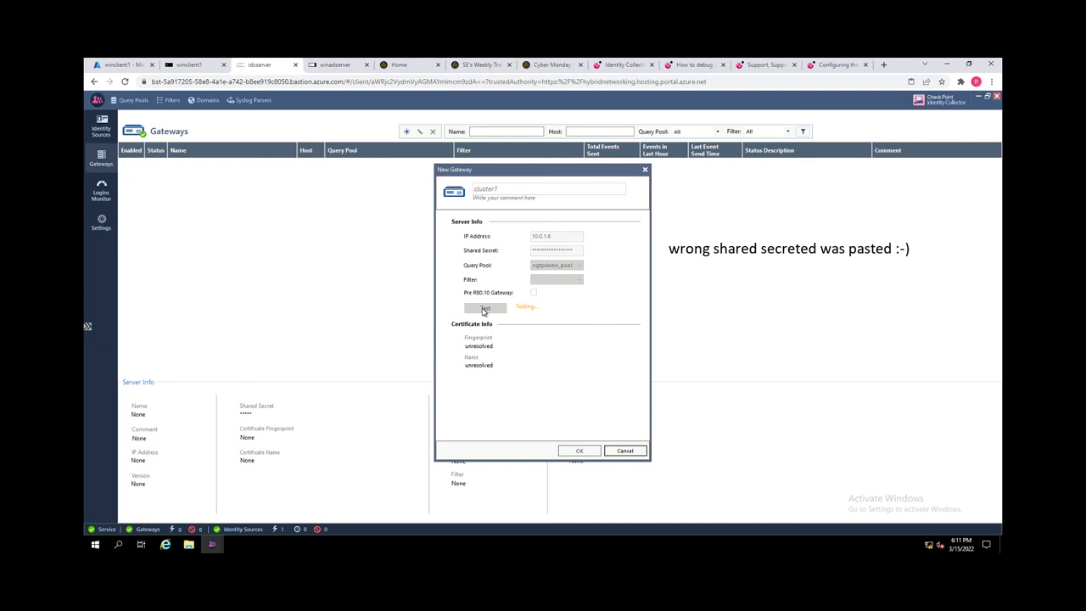
pyautogui.click(485, 306)
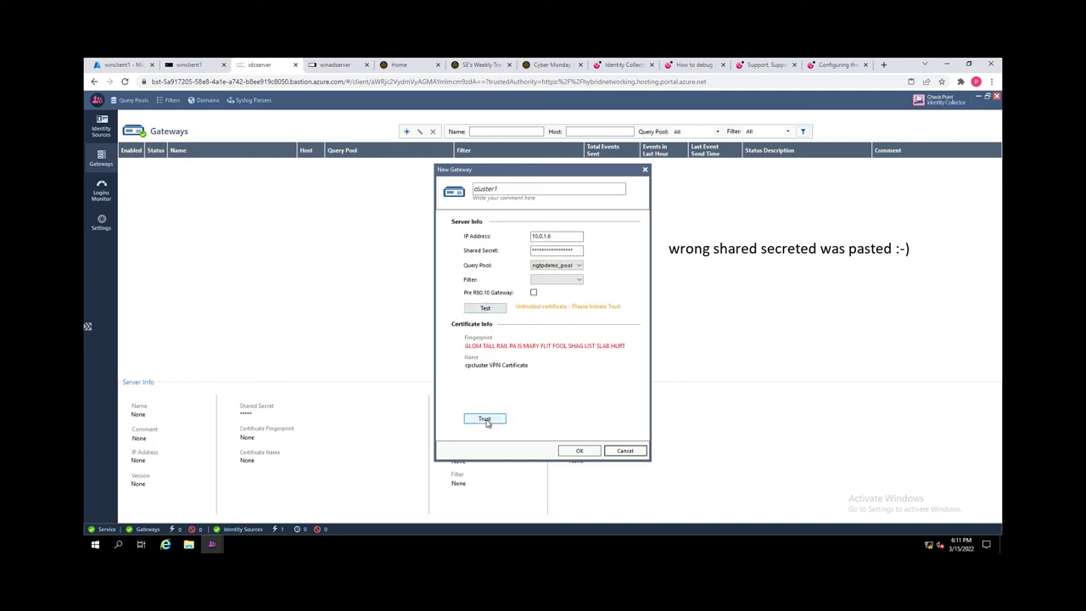
pyautogui.click(485, 417)
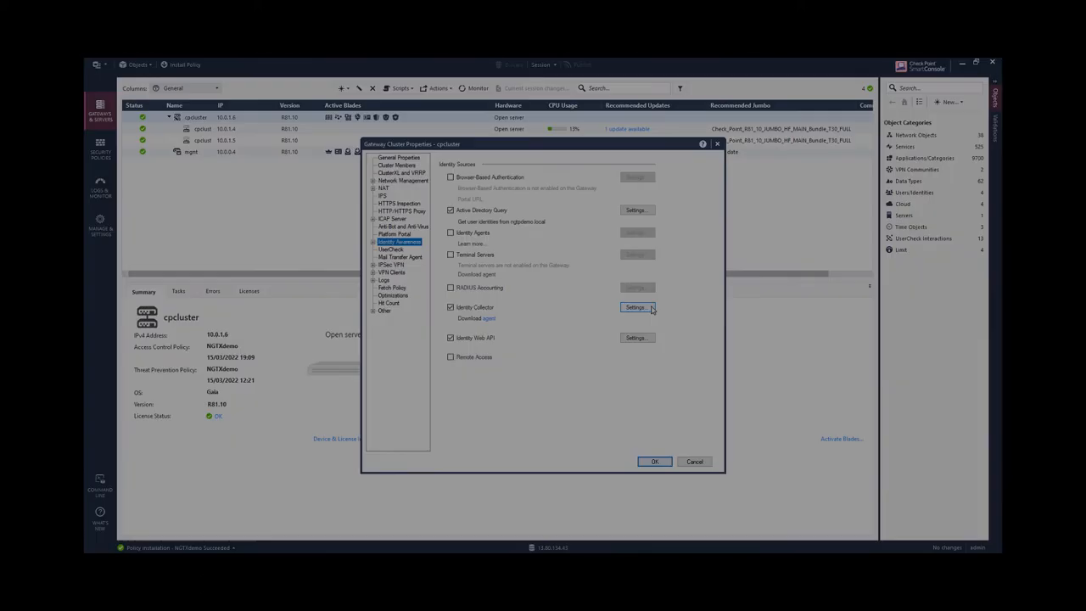
pyautogui.click(635, 308)
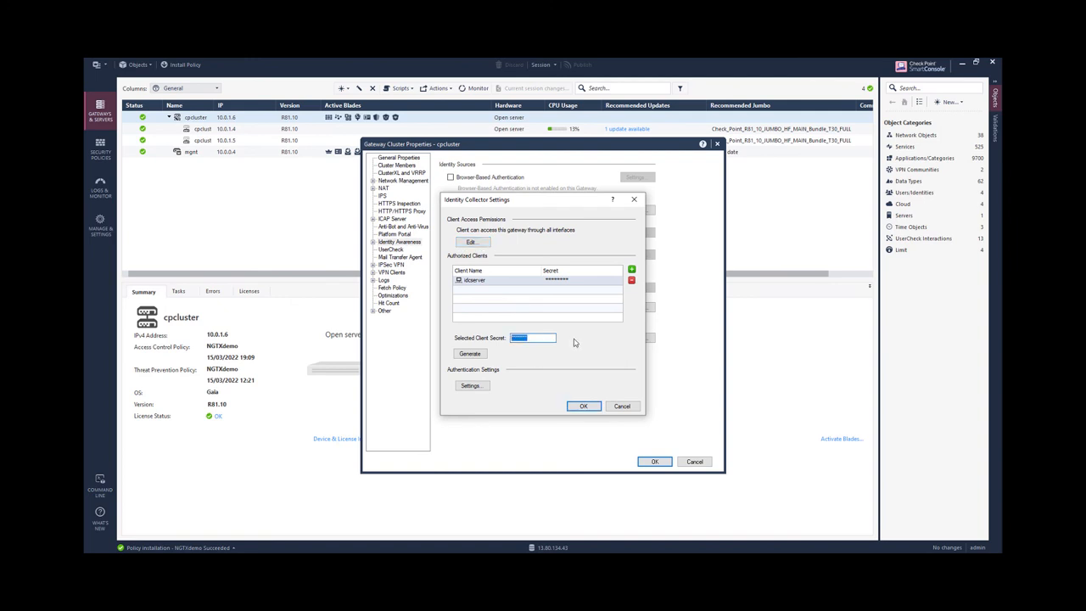
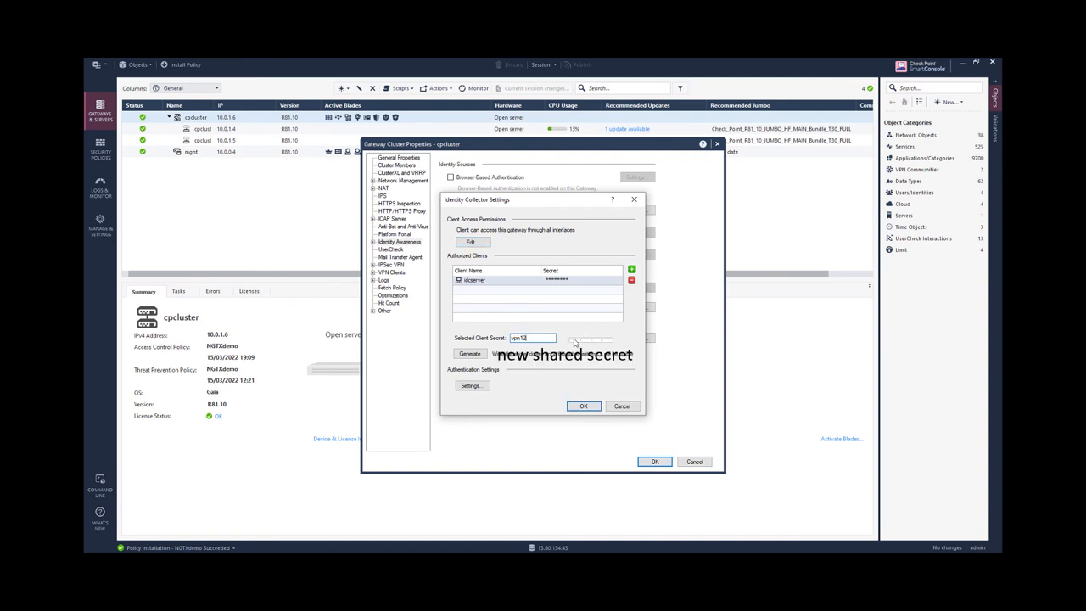
pyautogui.click(584, 406)
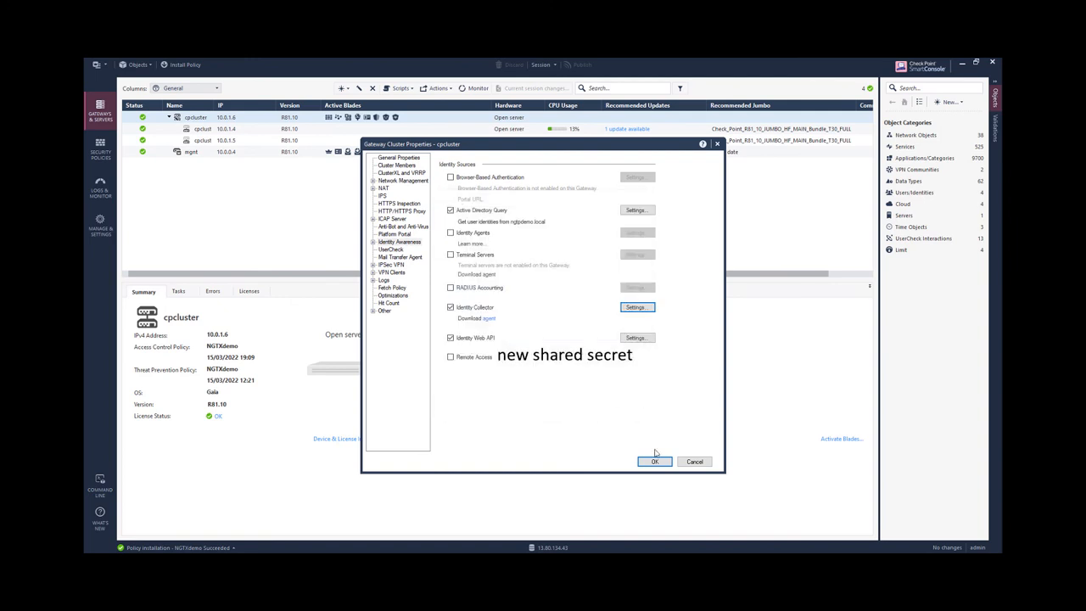
pyautogui.click(655, 461)
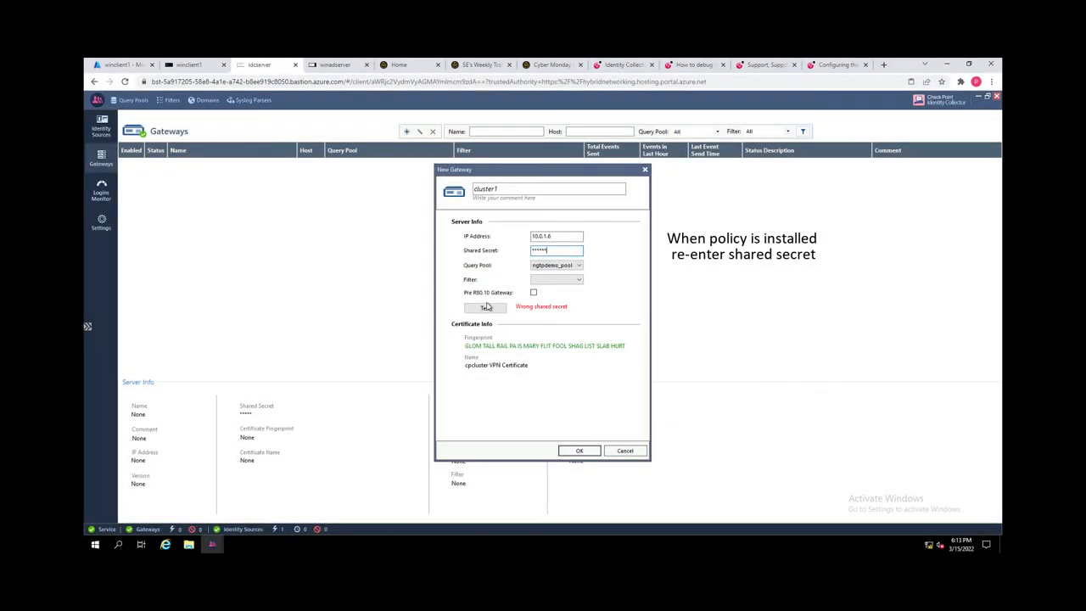
# Re-run the connection test for cluster1 until it reports Connected successfully.
pyautogui.click(485, 307)
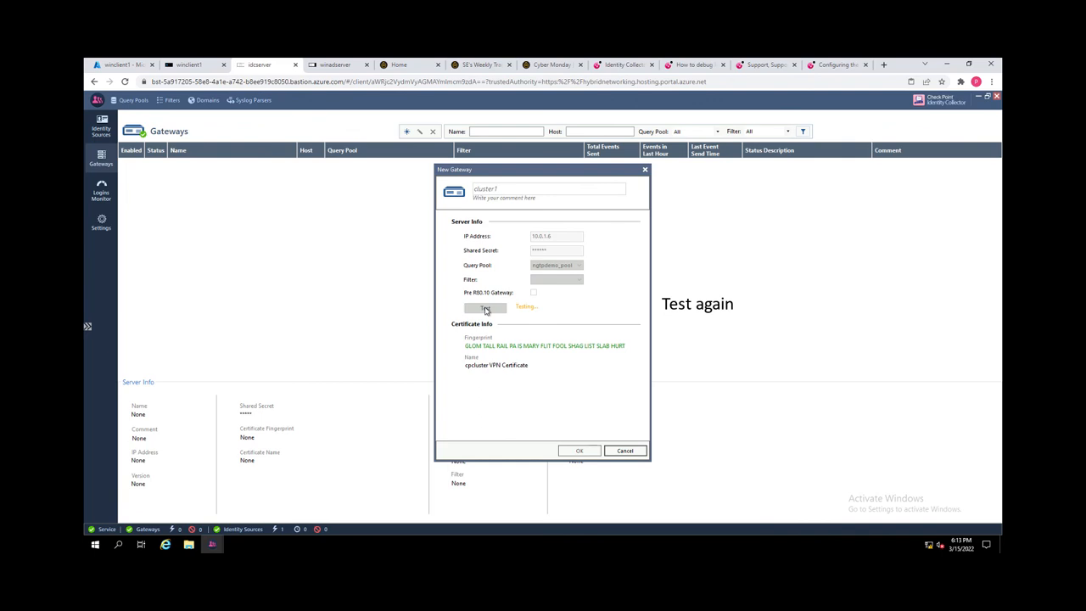
pyautogui.click(485, 307)
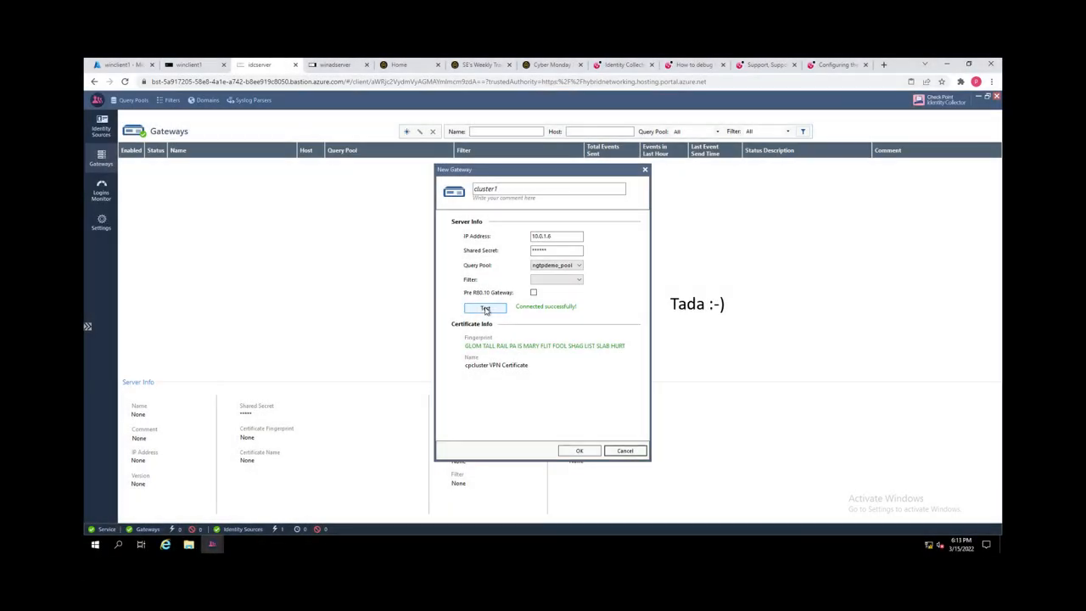